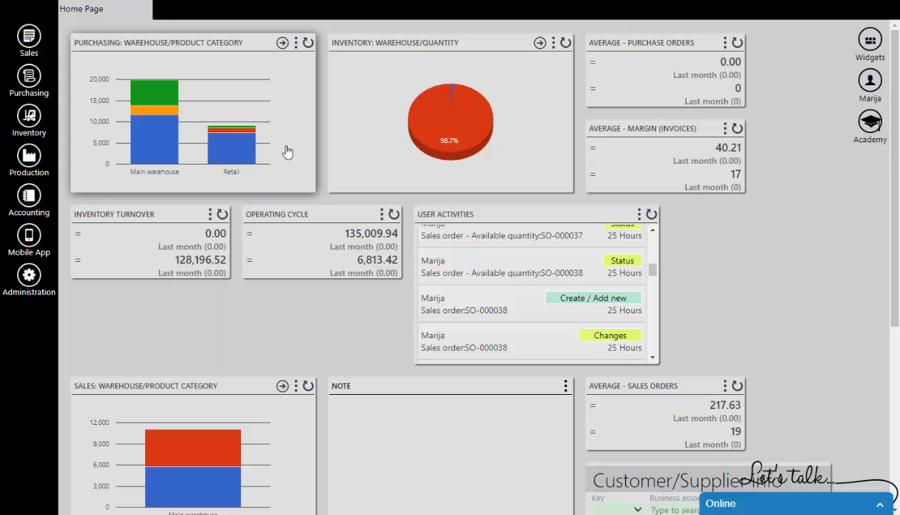
{"action": "mouse_move", "coordinate": [285, 159]}
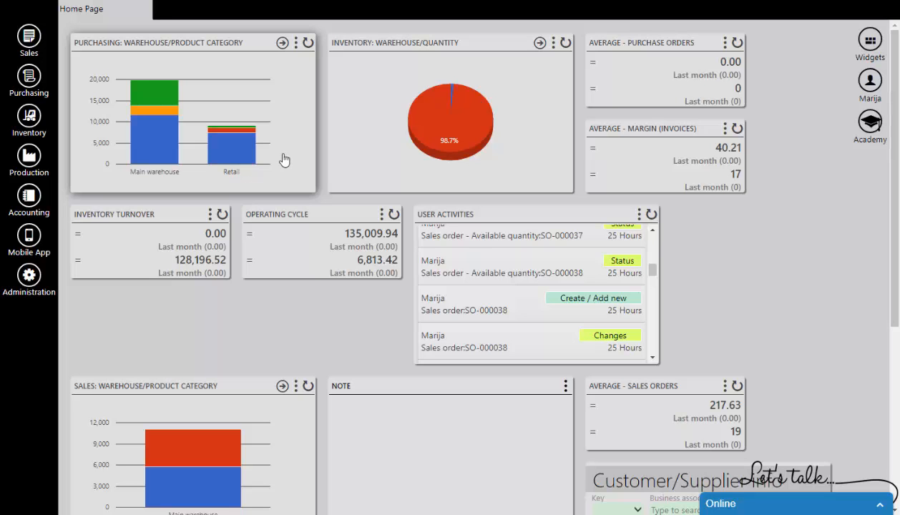
Go to the Sales area and bring up the list of sales orders
{"action": "left_click", "coordinate": [29, 35]}
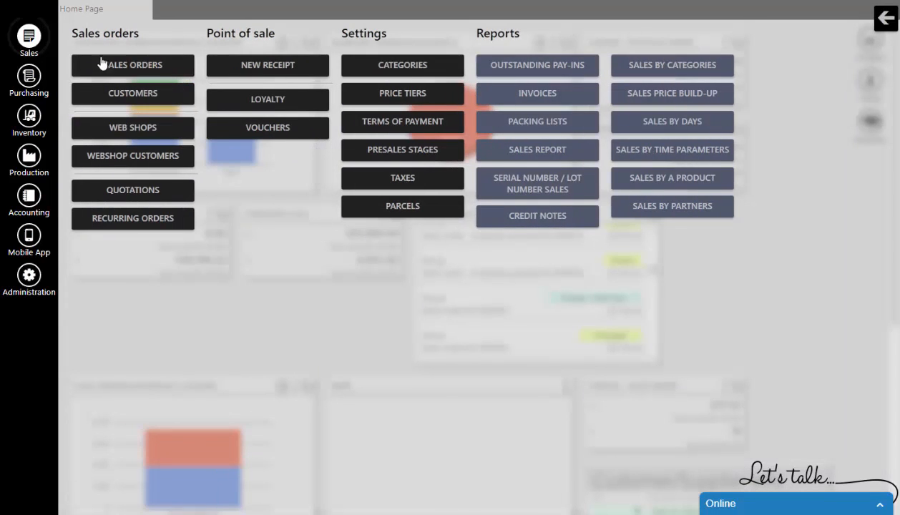
{"action": "left_click", "coordinate": [131, 66]}
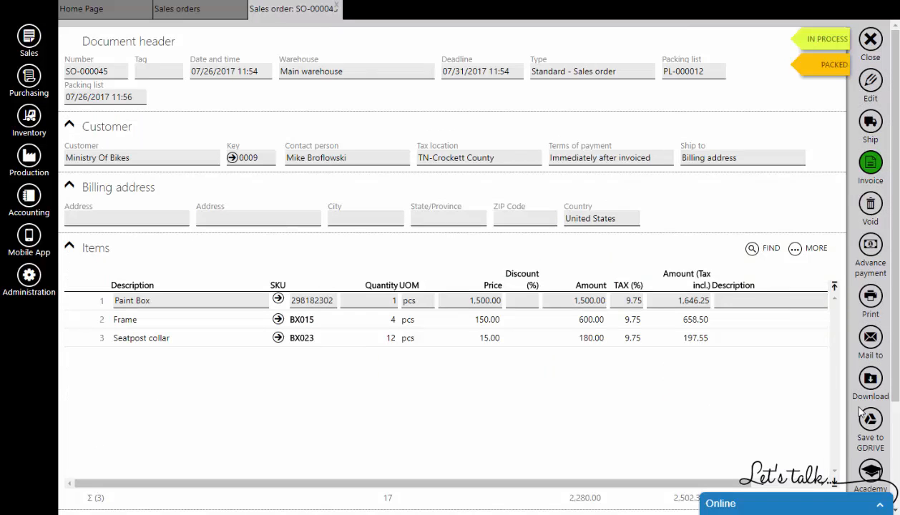
Invoice SO-000045 as IN-000033 and confirm creating a customer return for it
{"action": "left_click", "coordinate": [870, 160]}
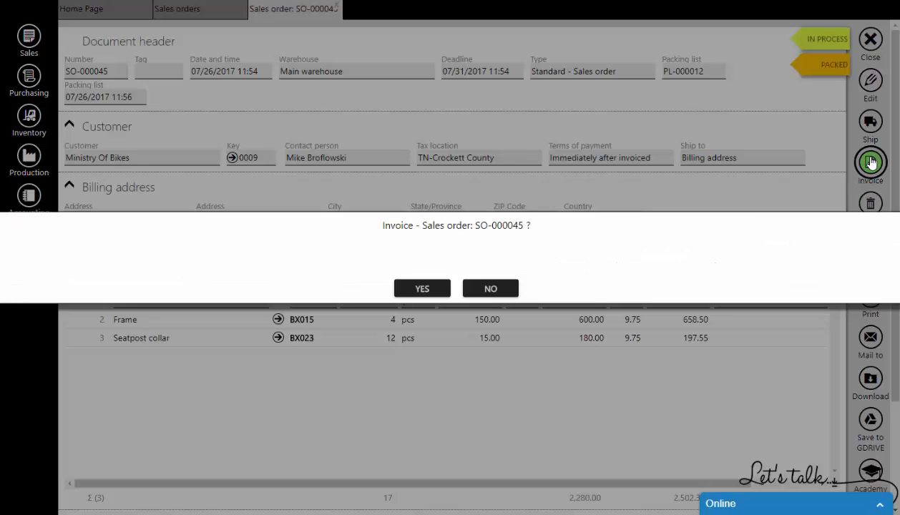
{"action": "left_click", "coordinate": [421, 289]}
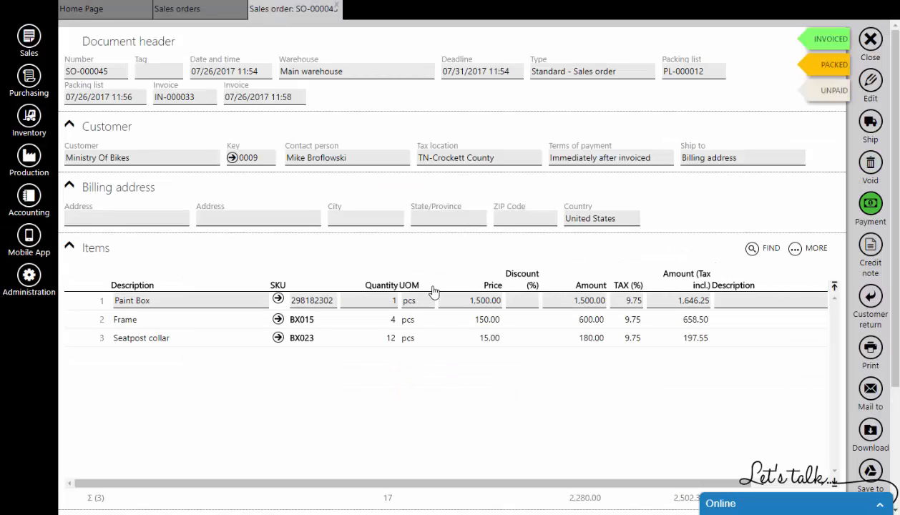
{"action": "mouse_move", "coordinate": [861, 289]}
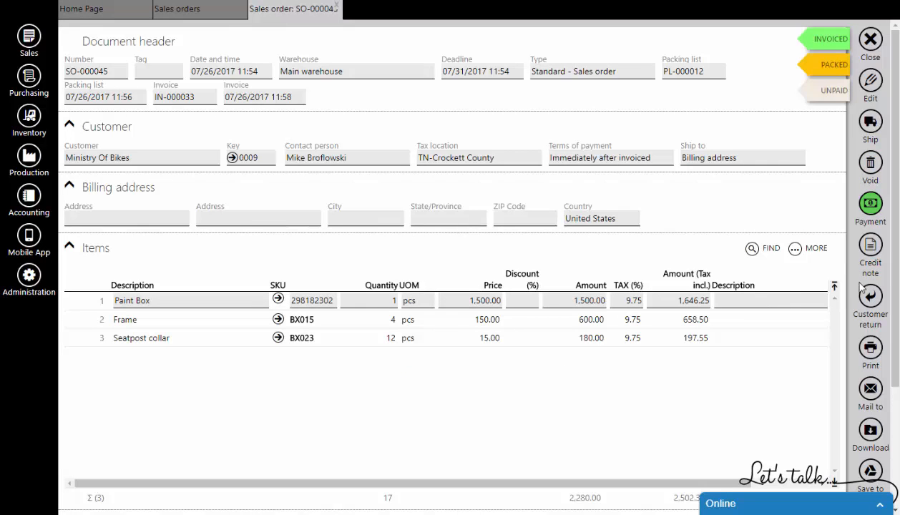
{"action": "left_click", "coordinate": [870, 294]}
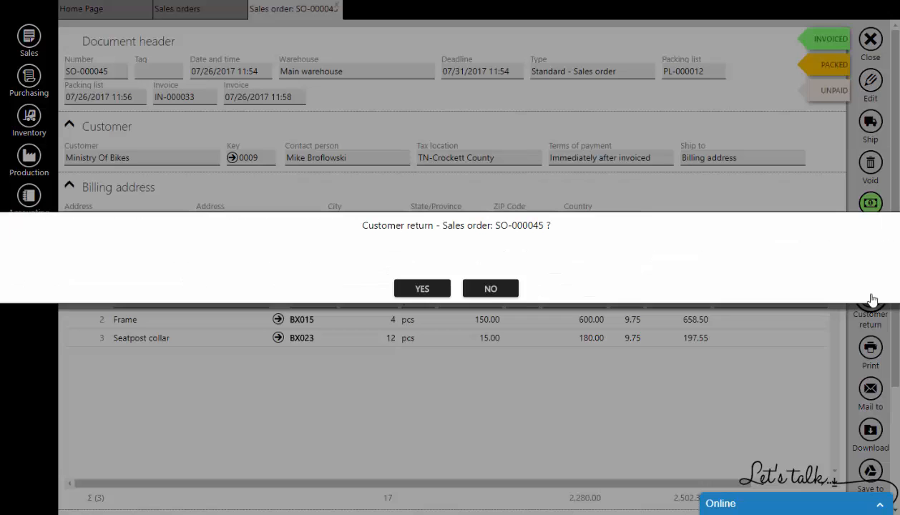
{"action": "left_click", "coordinate": [489, 289]}
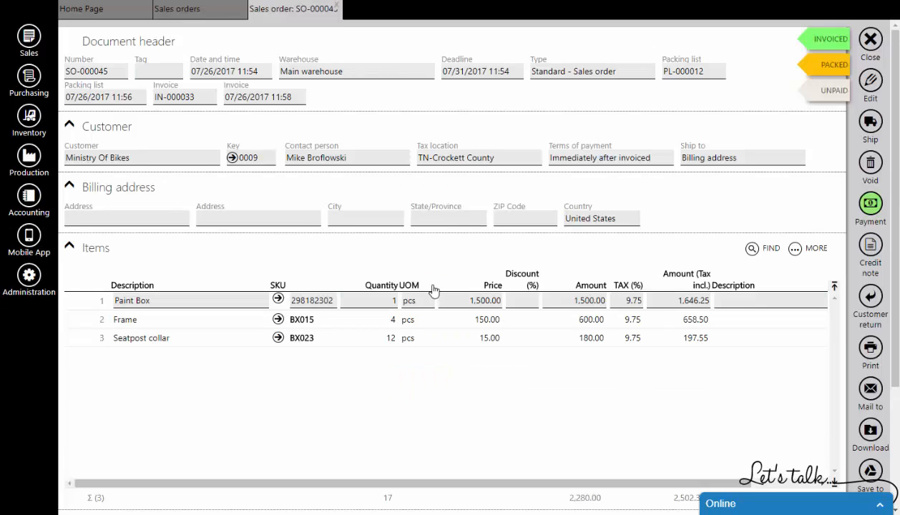
Set the returned Frame quantity to 2 and save the customer return
{"action": "left_click", "coordinate": [870, 300]}
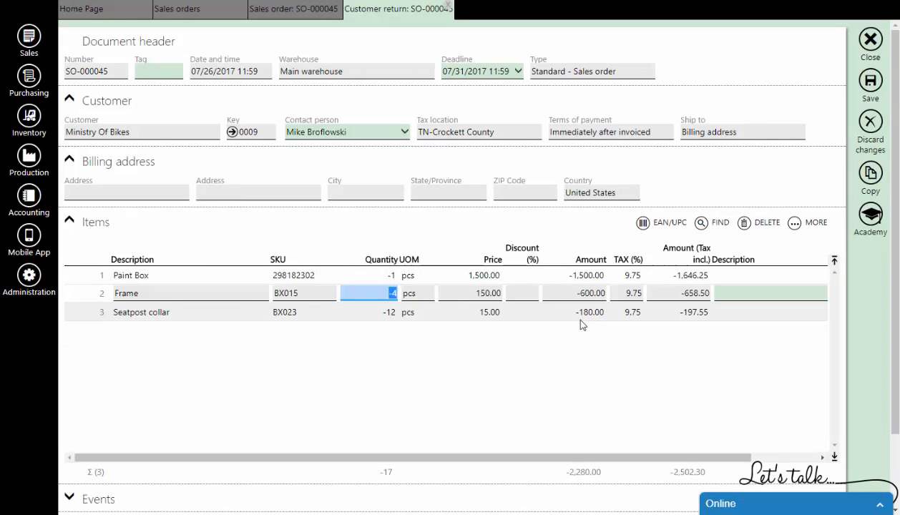
{"action": "type", "text": "2"}
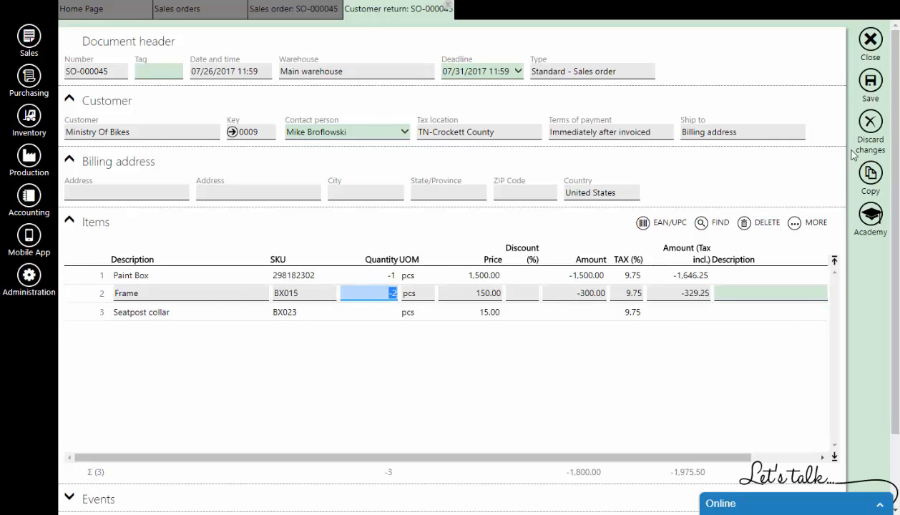
{"action": "left_click", "coordinate": [871, 81]}
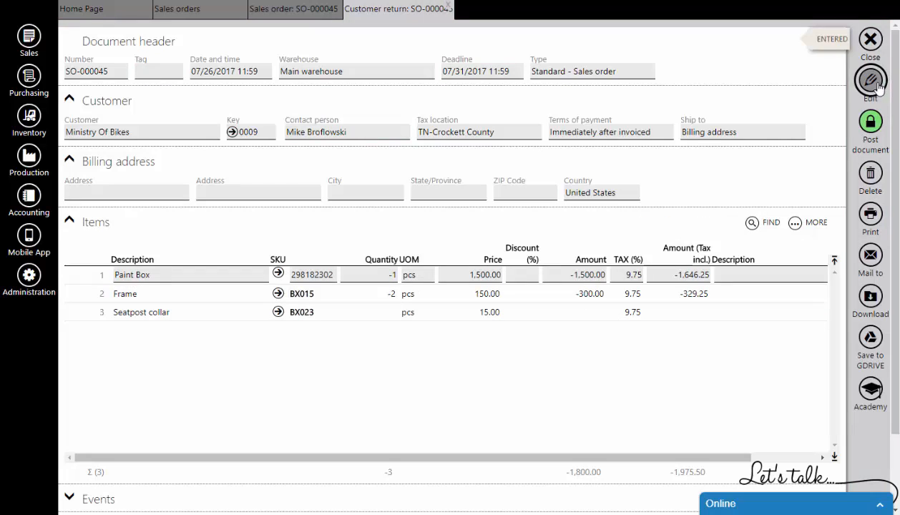
Post the customer return so it is marked Returned and close it
{"action": "left_click", "coordinate": [870, 129]}
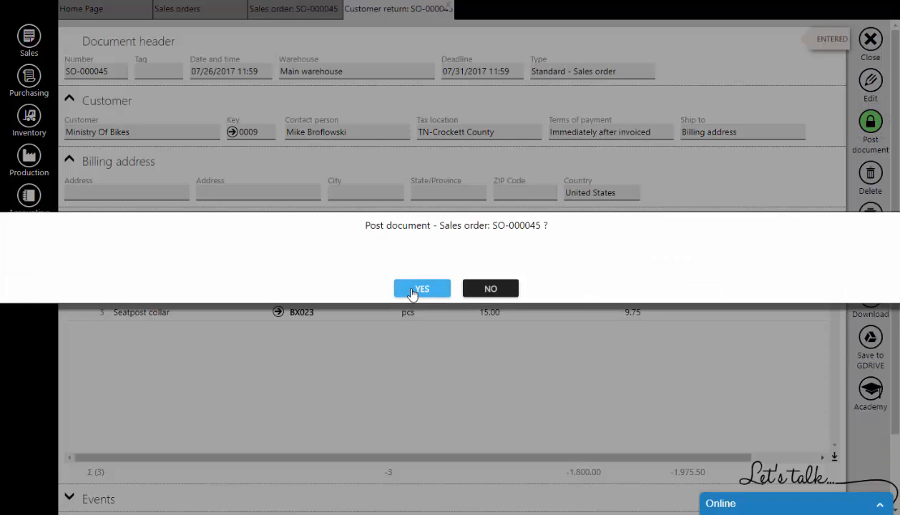
{"action": "left_click", "coordinate": [420, 289]}
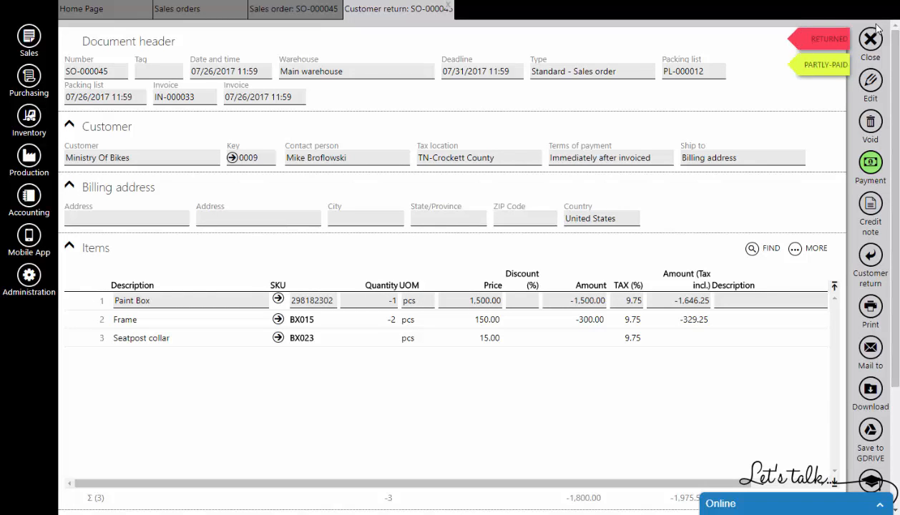
{"action": "left_click", "coordinate": [870, 40]}
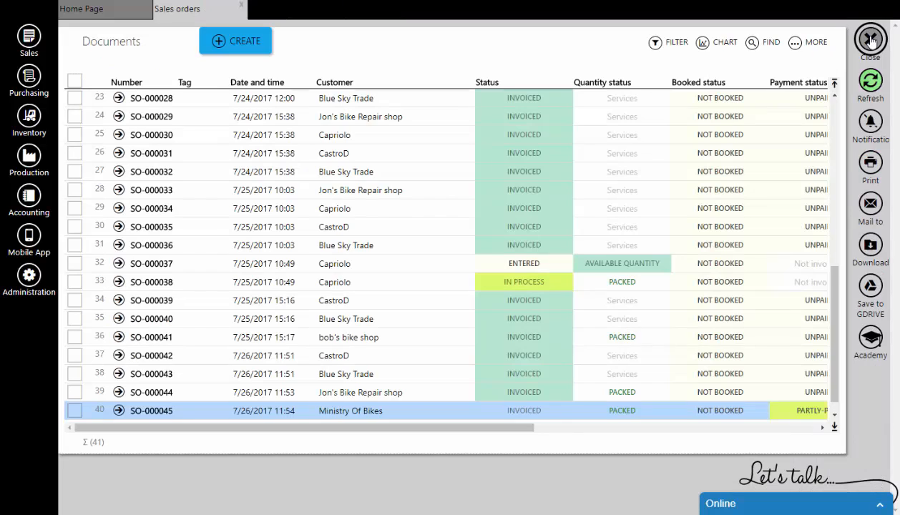
Refresh the sales orders list to show the Returned entry under SO-000045
{"action": "left_click", "coordinate": [870, 81]}
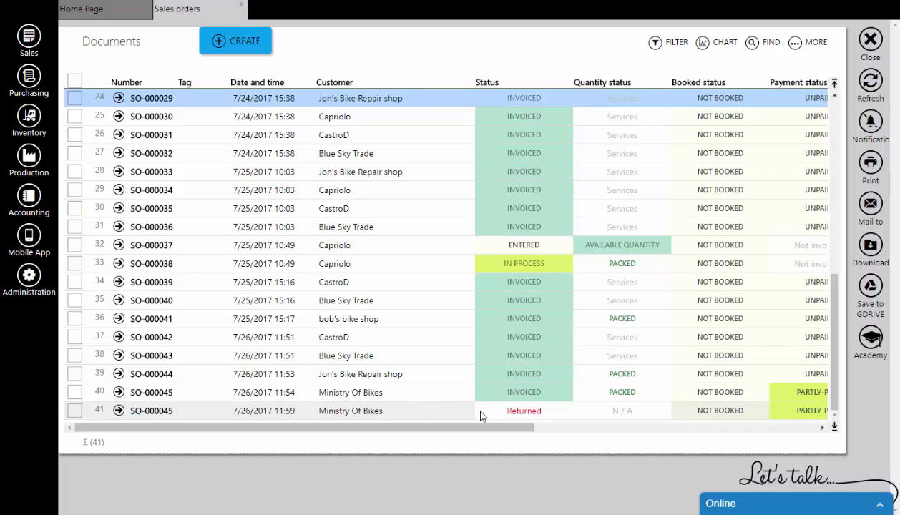
{"action": "mouse_move", "coordinate": [511, 417]}
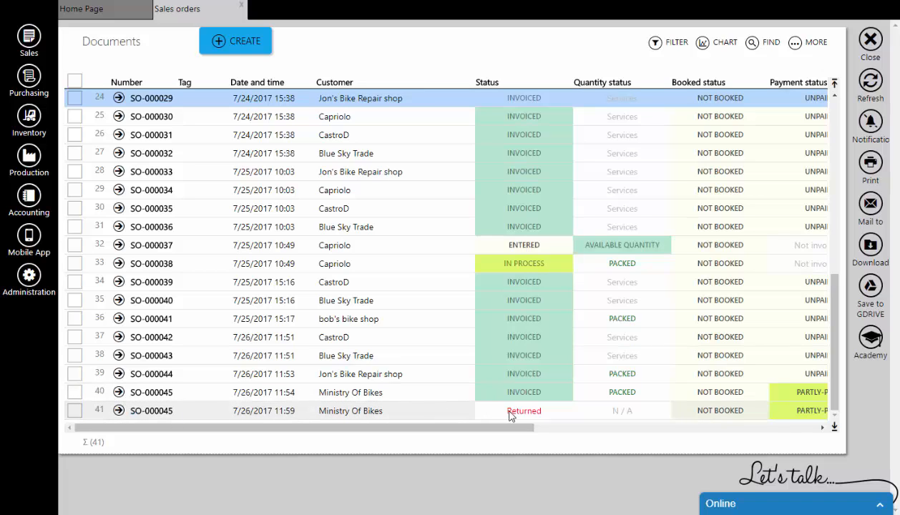